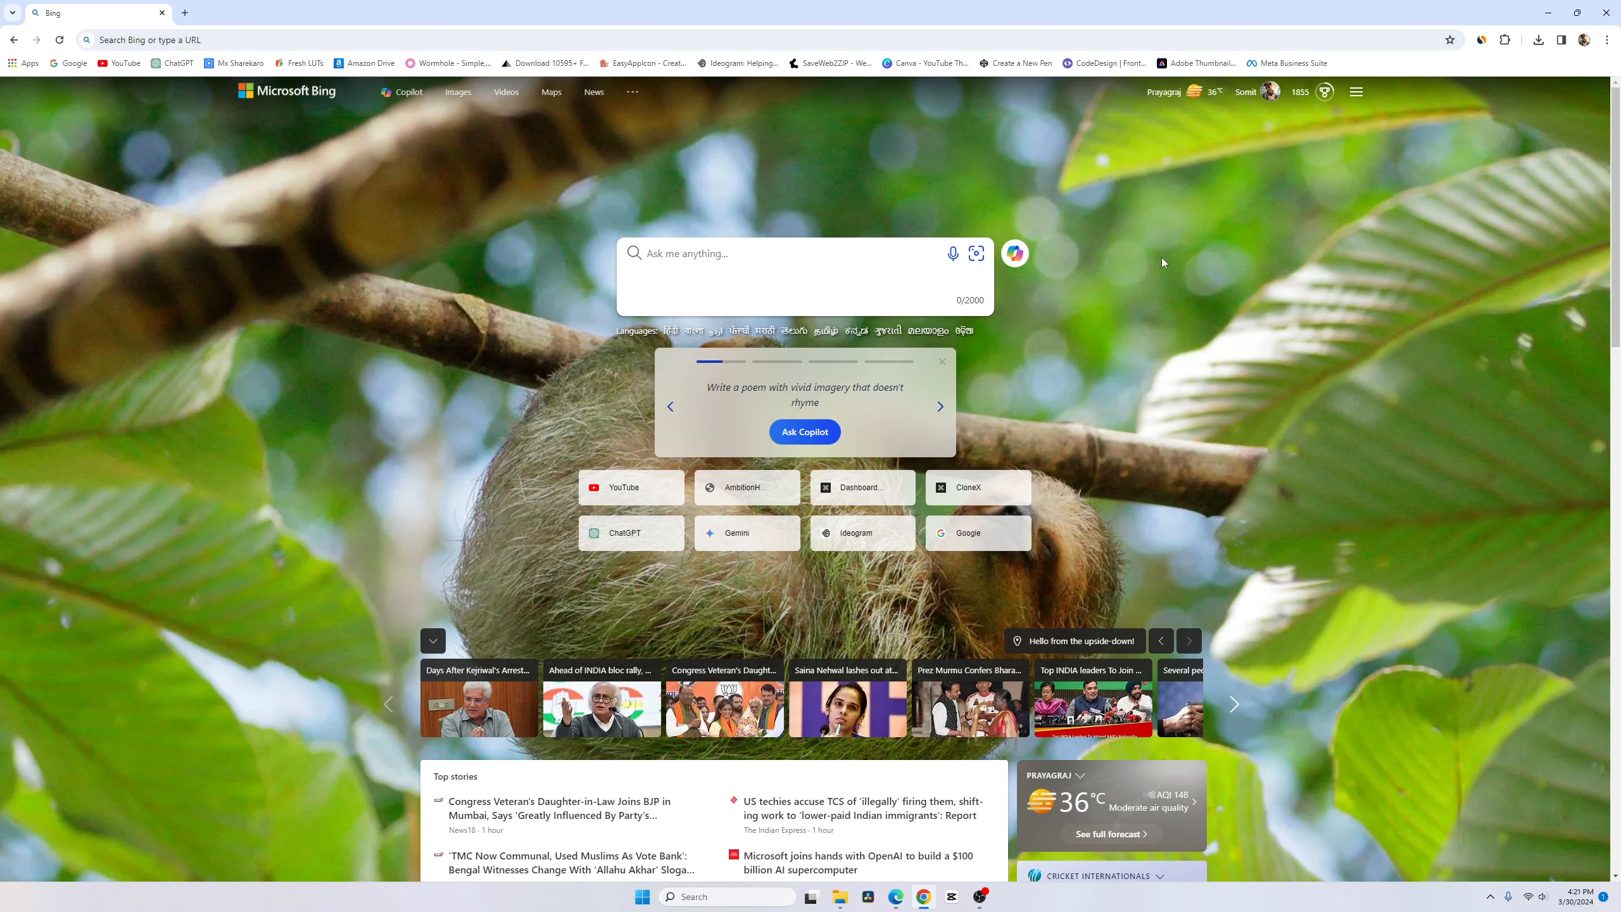
# Go to YouTube from the Bing start page shortcut.
pyautogui.click(623, 486)
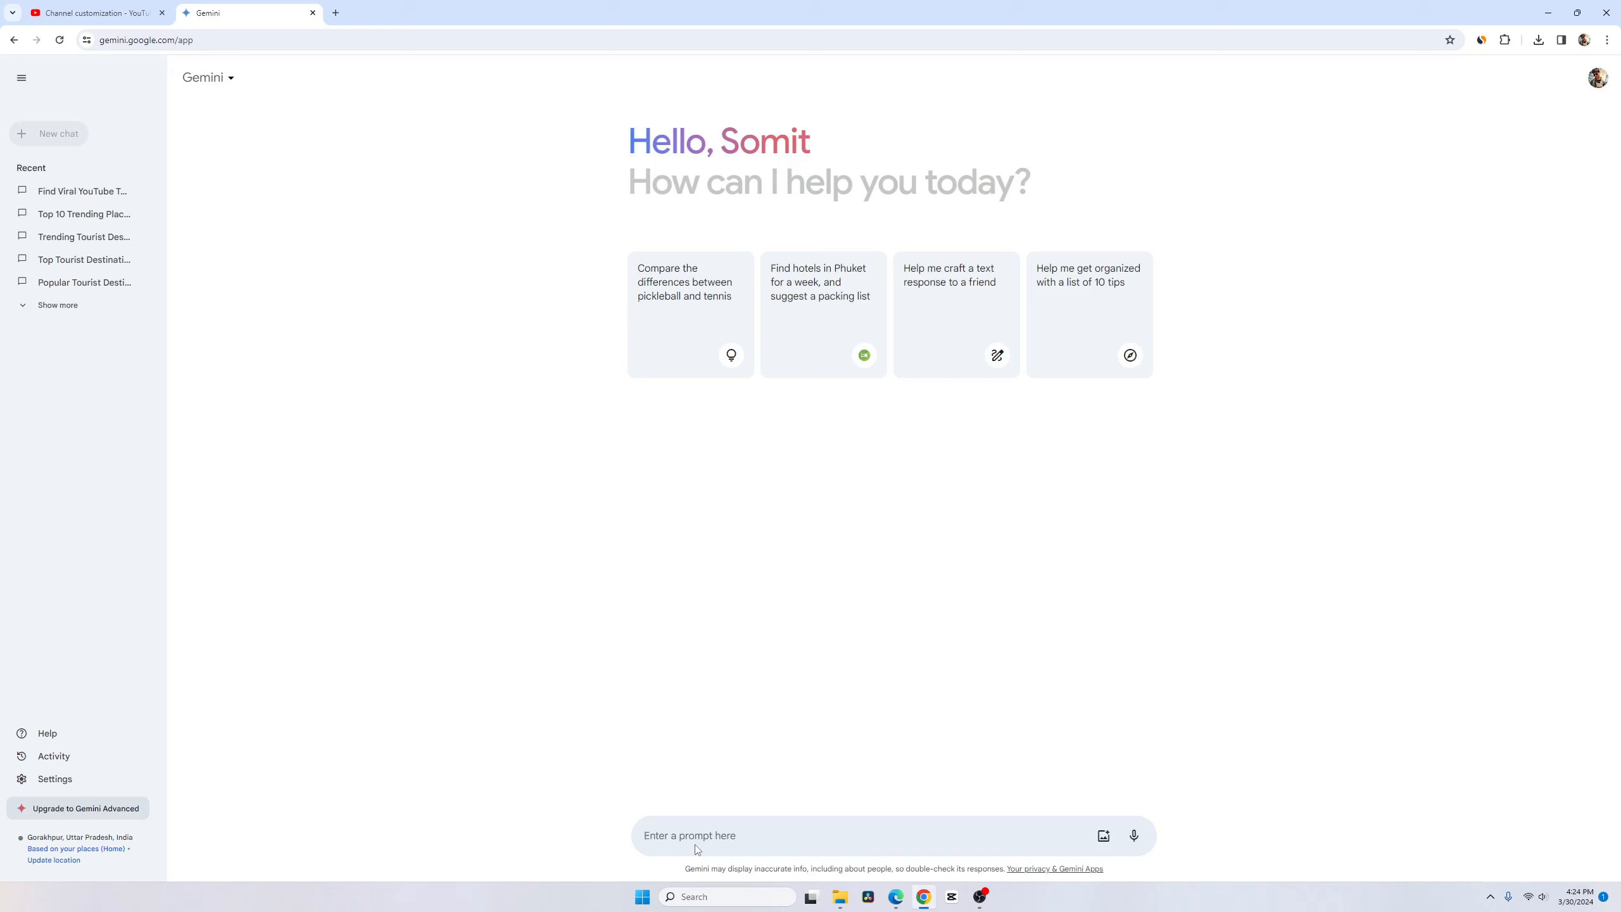
# Describe the 'Discovery Trends' channel about video ideas, finding trends and YouTube keyword research.
pyautogui.write('i have created a youtube chanel name "Discovery Trends" wehre i am going to upload trends related videos like how to come up with next vi')
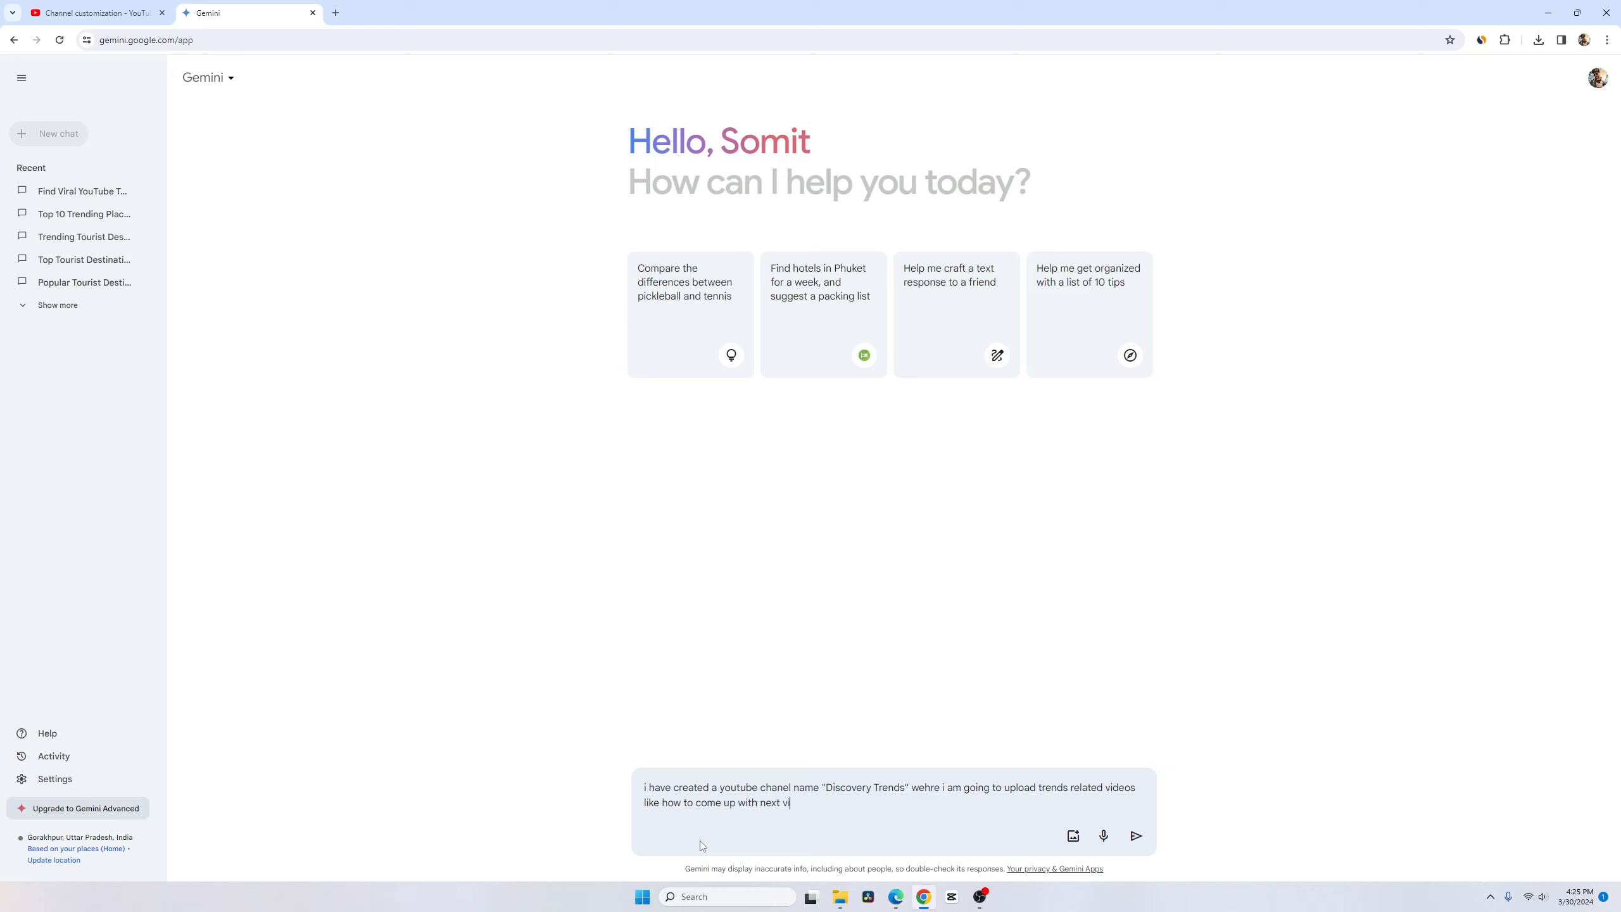
pyautogui.write('ideo idea, how to find new trends')
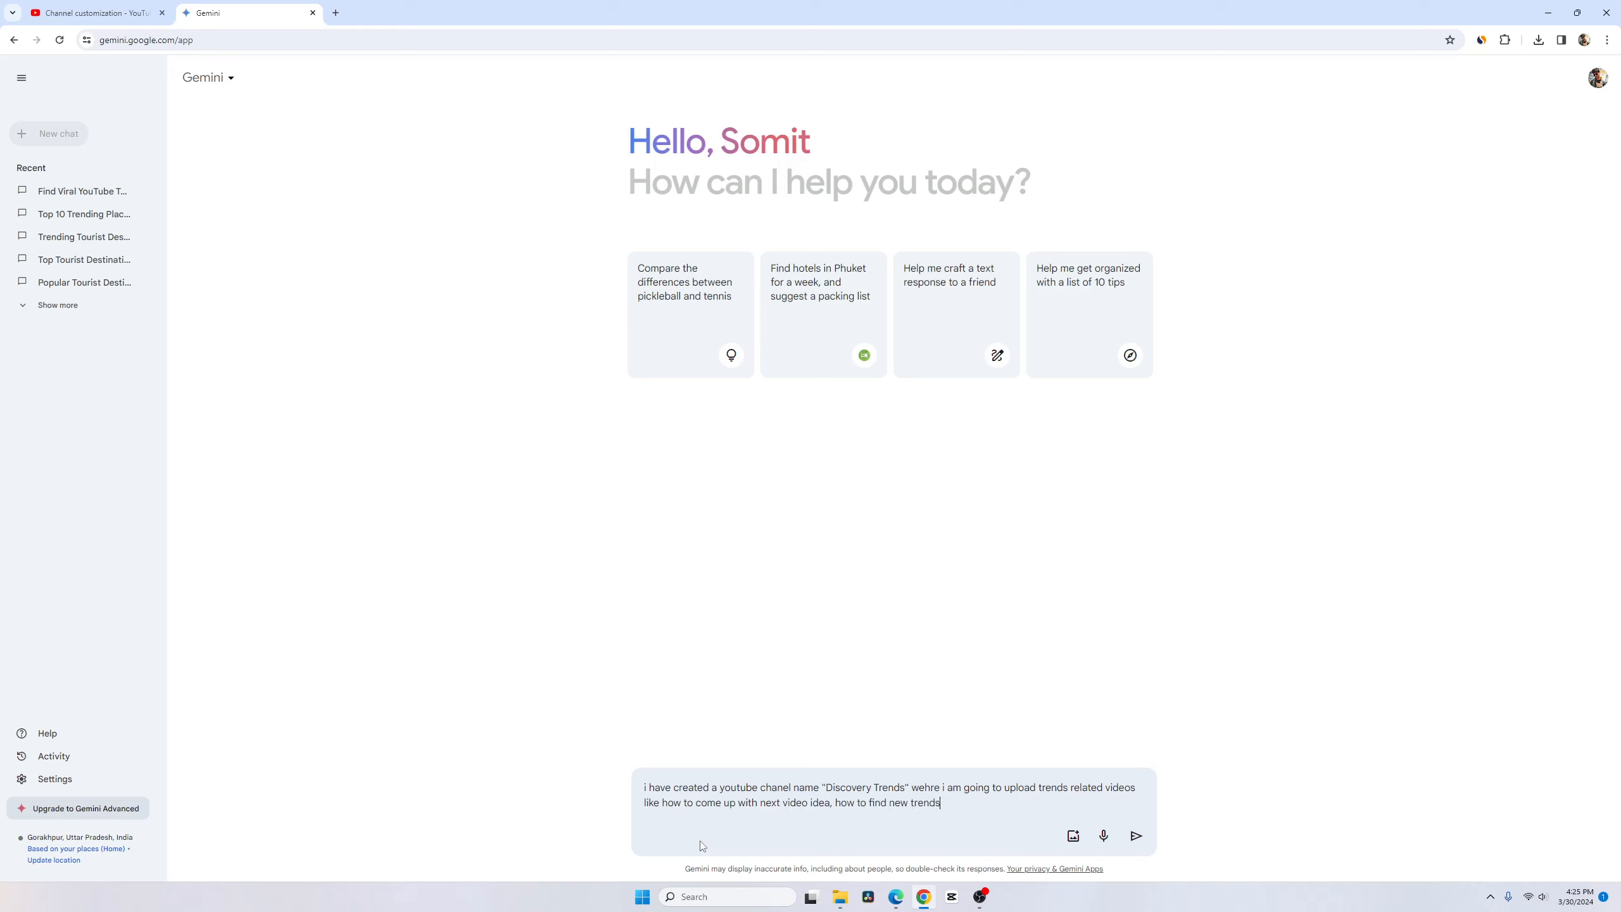
pyautogui.write('for you new youtube video')
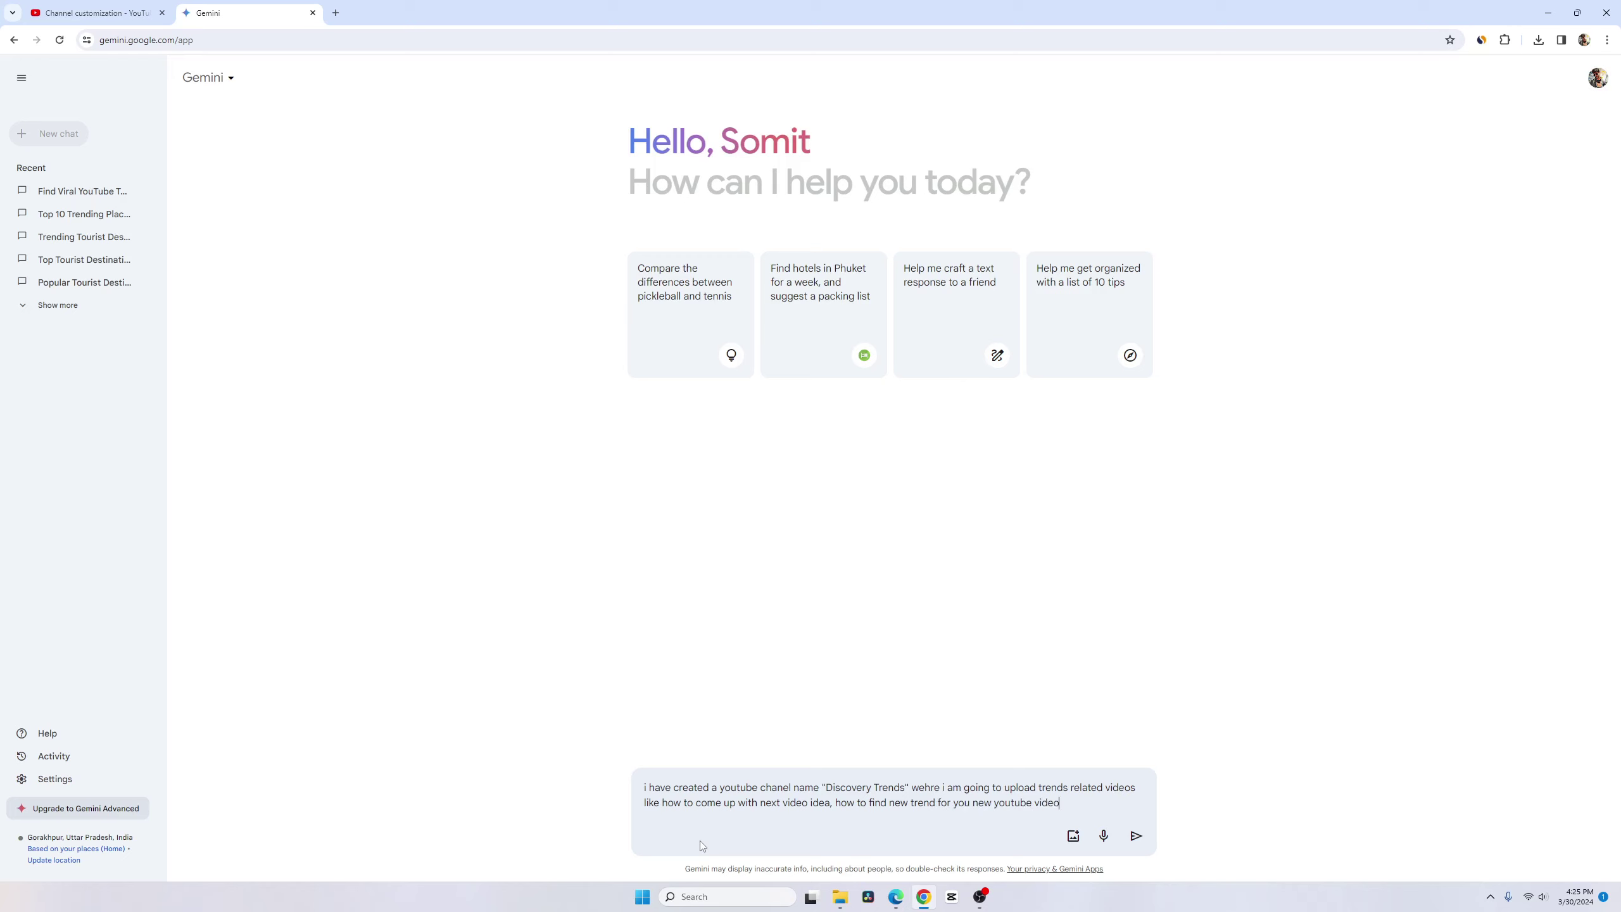
pyautogui.write(', or how to do the keyword research for youtube video or next youtube videos, how to do the keyword research for post or artcile a')
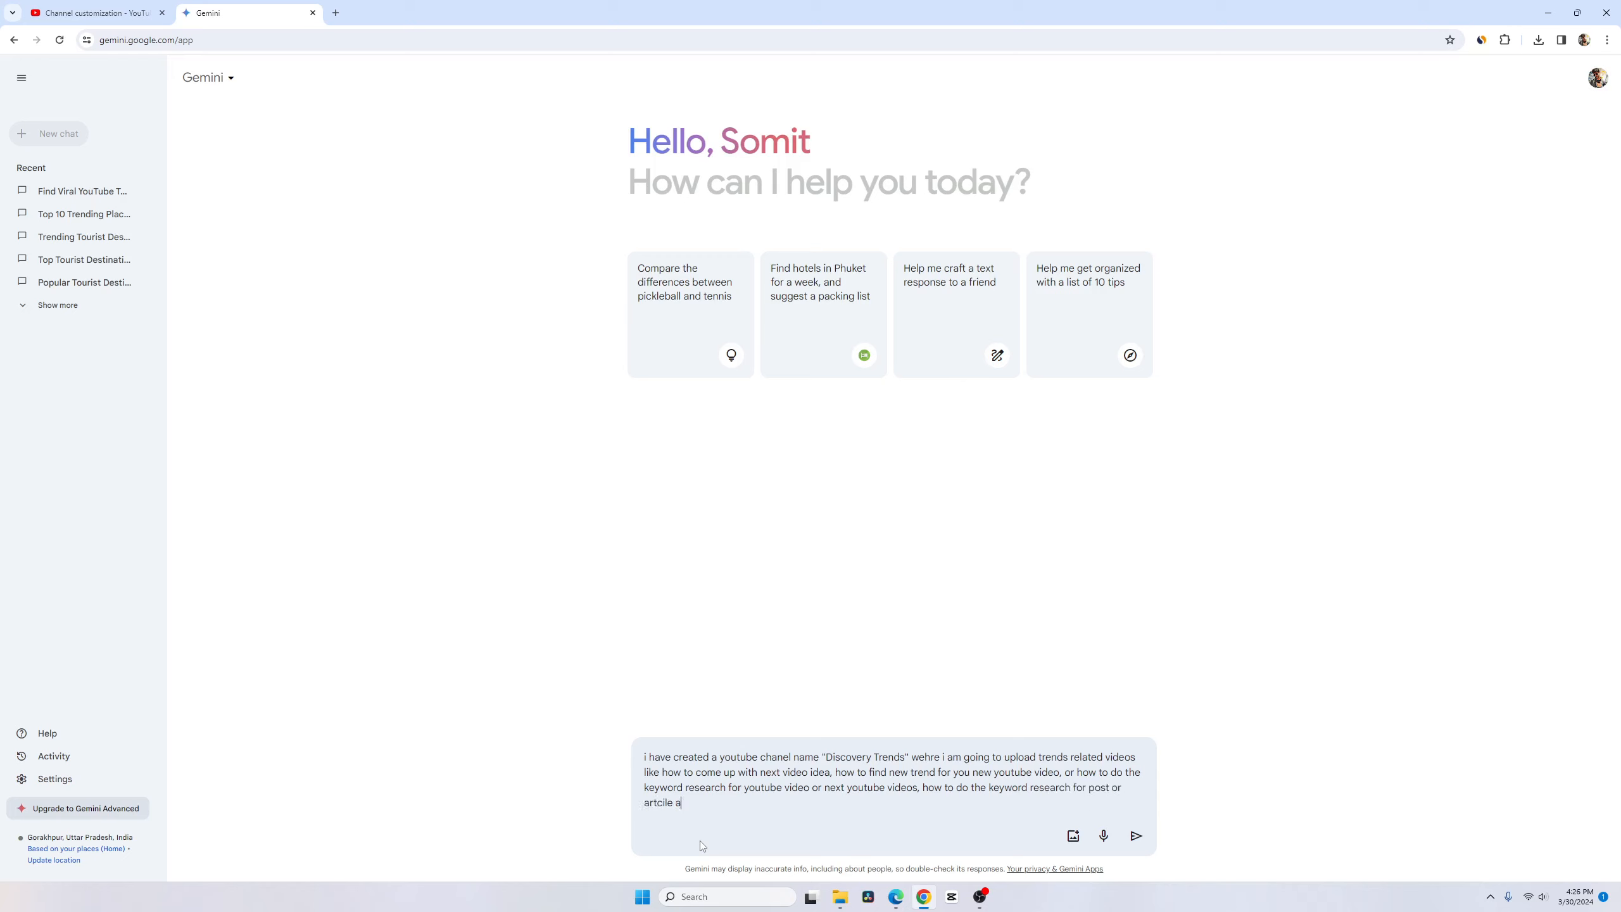
# Finish the prompt with Google/website context and ask Gemini to create a channel description.
pyautogui.write('s well in gogle aspec')
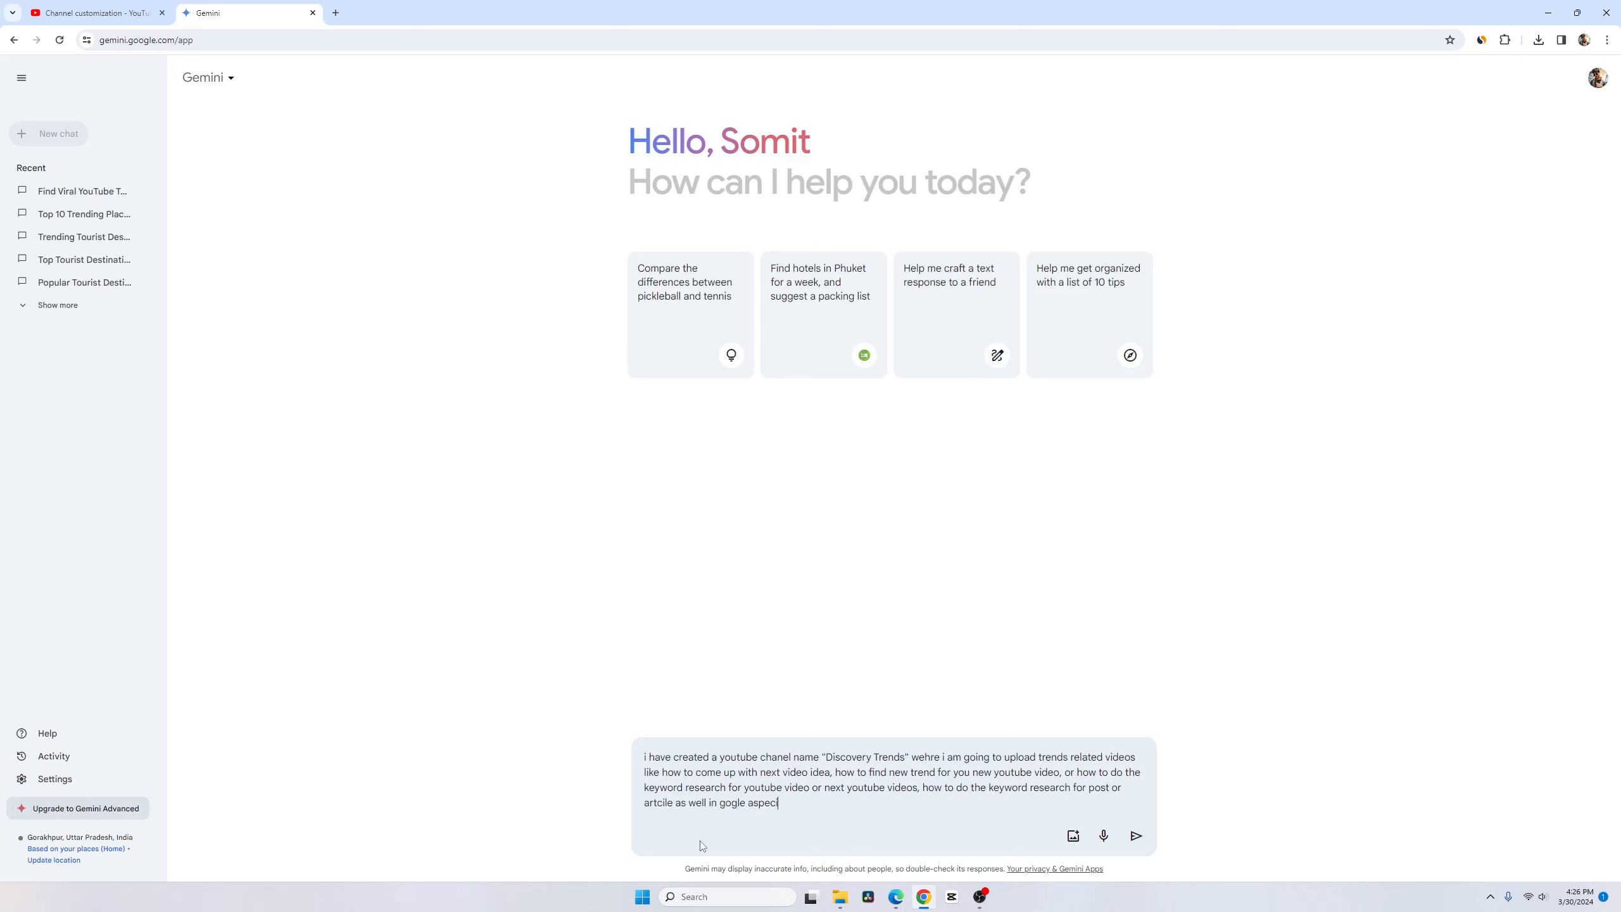
pyautogui.write('ially if your blog or')
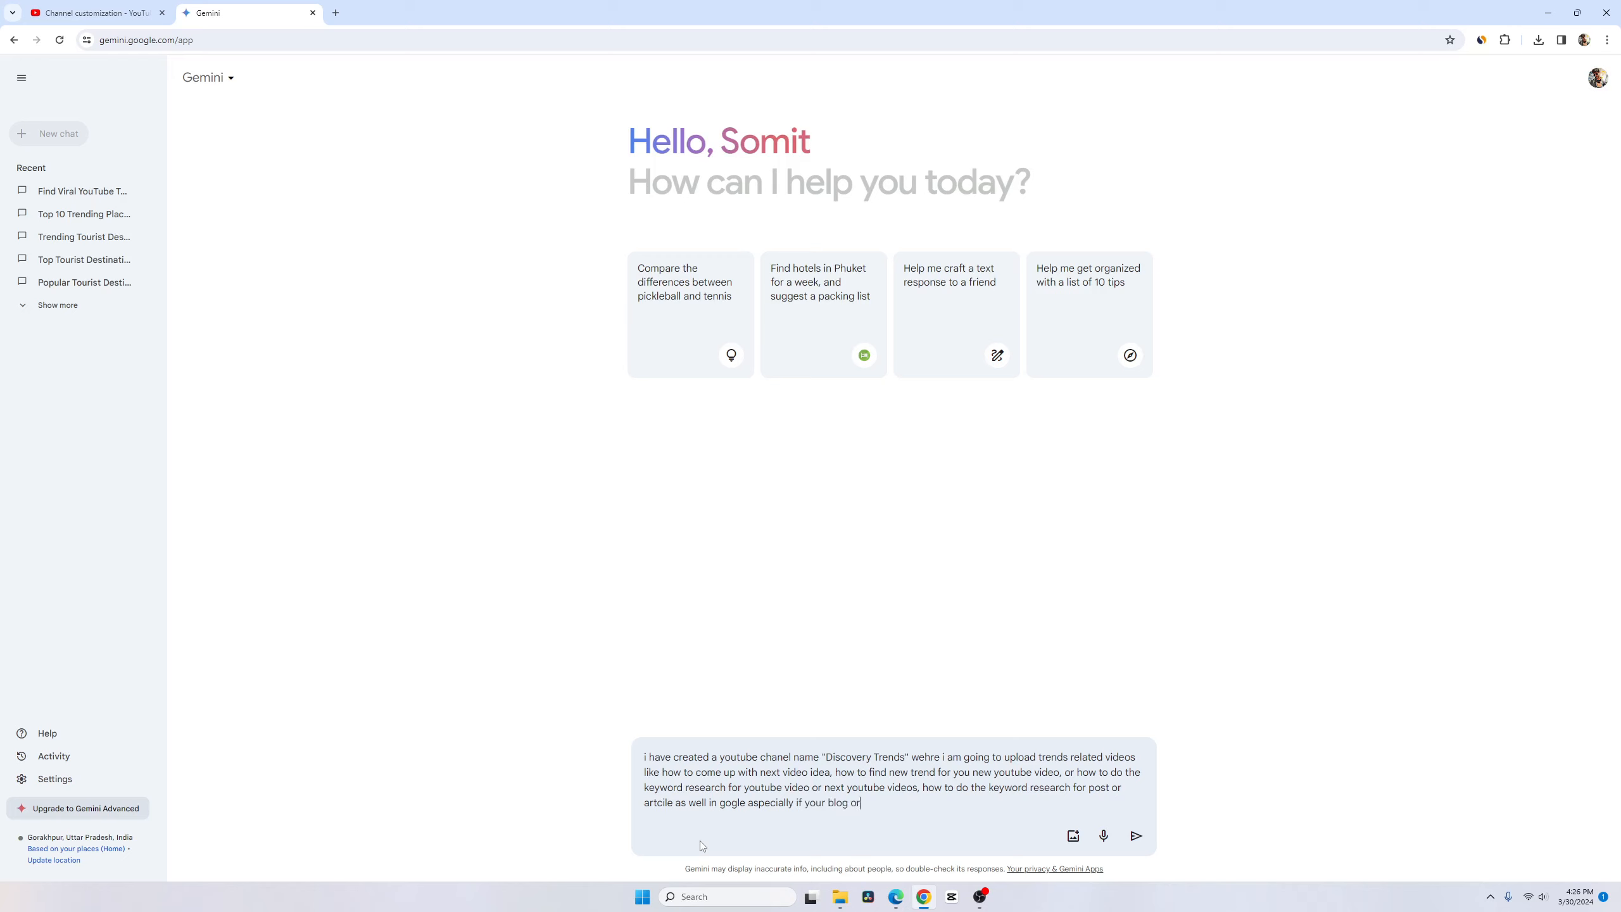
pyautogui.write('website or youtube channel complety new.')
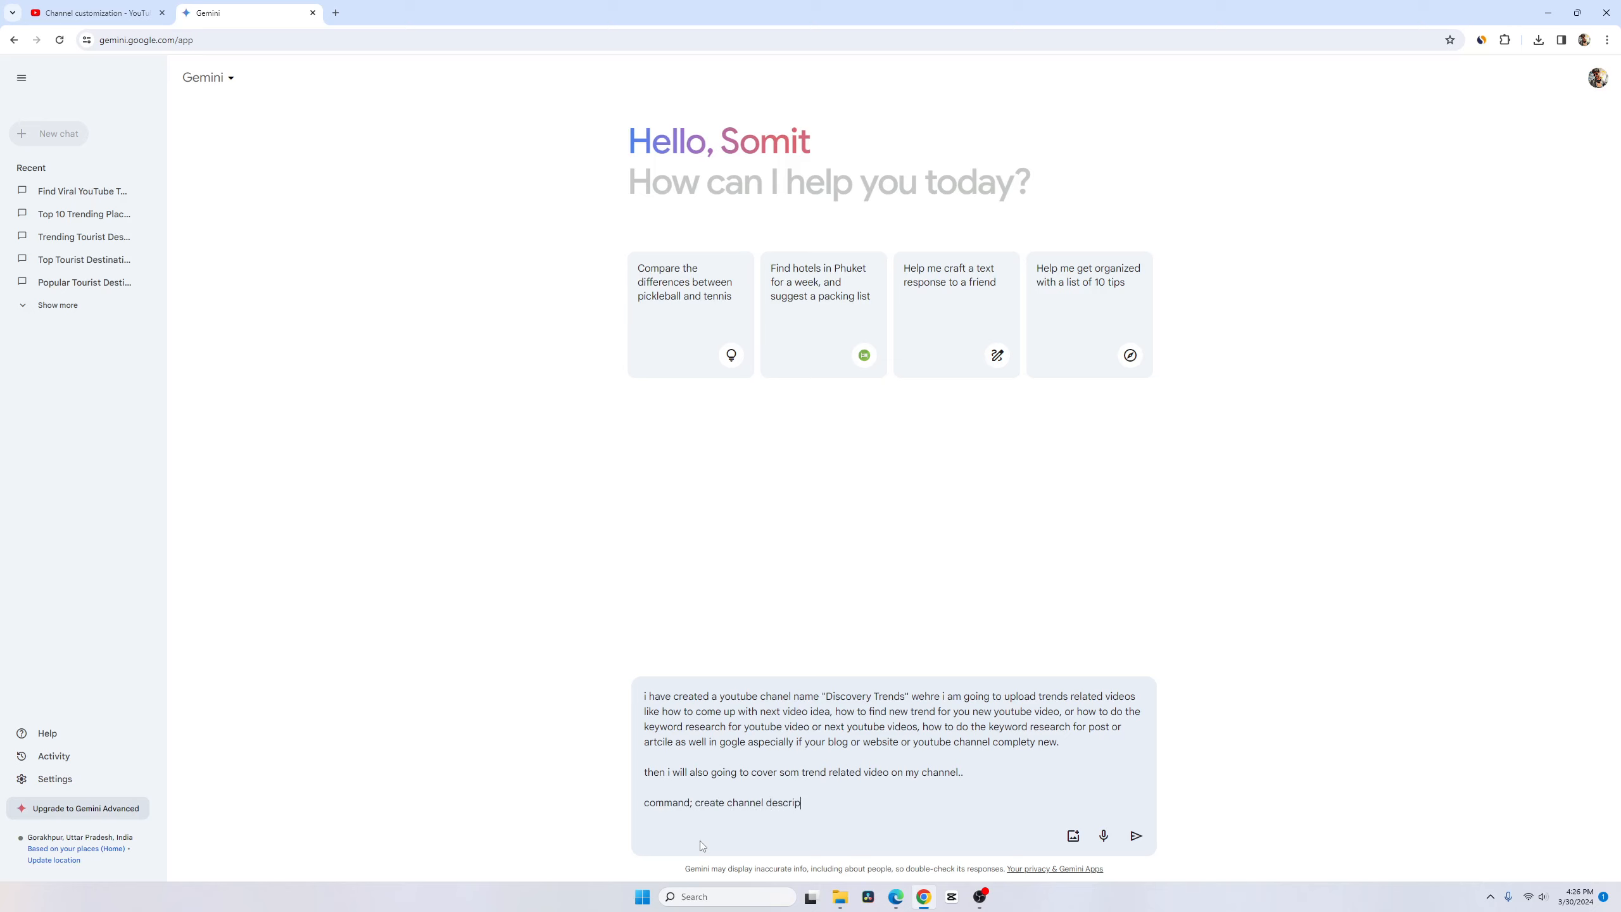
pyautogui.write('tion')
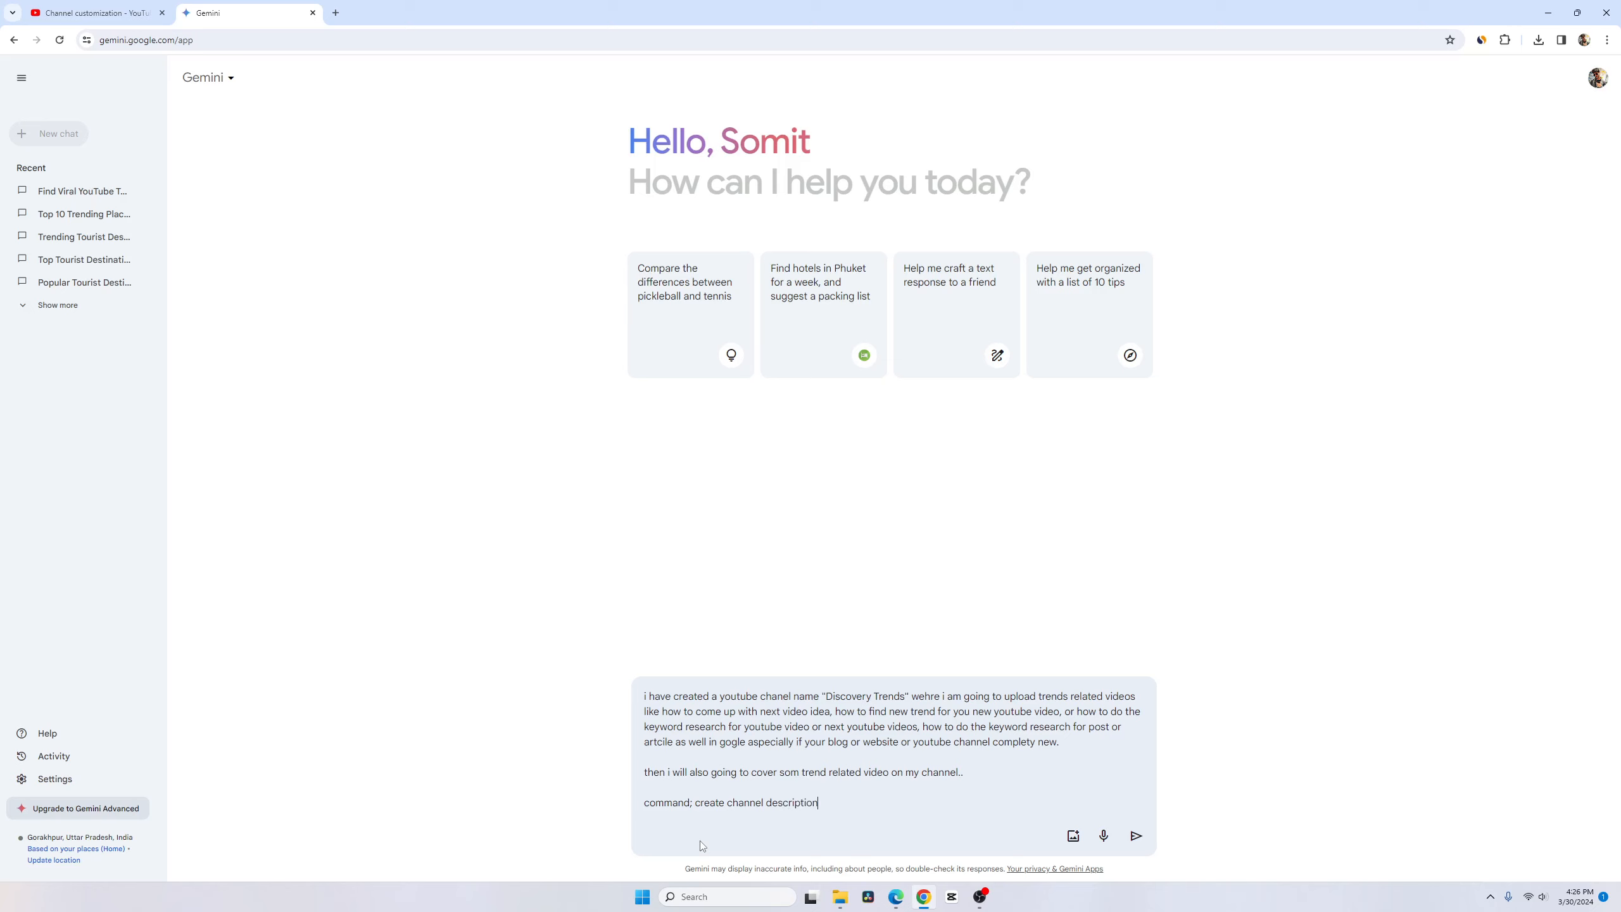
# Submit the prompt so Gemini drafts the Discovery Trends channel description.
pyautogui.click(1136, 836)
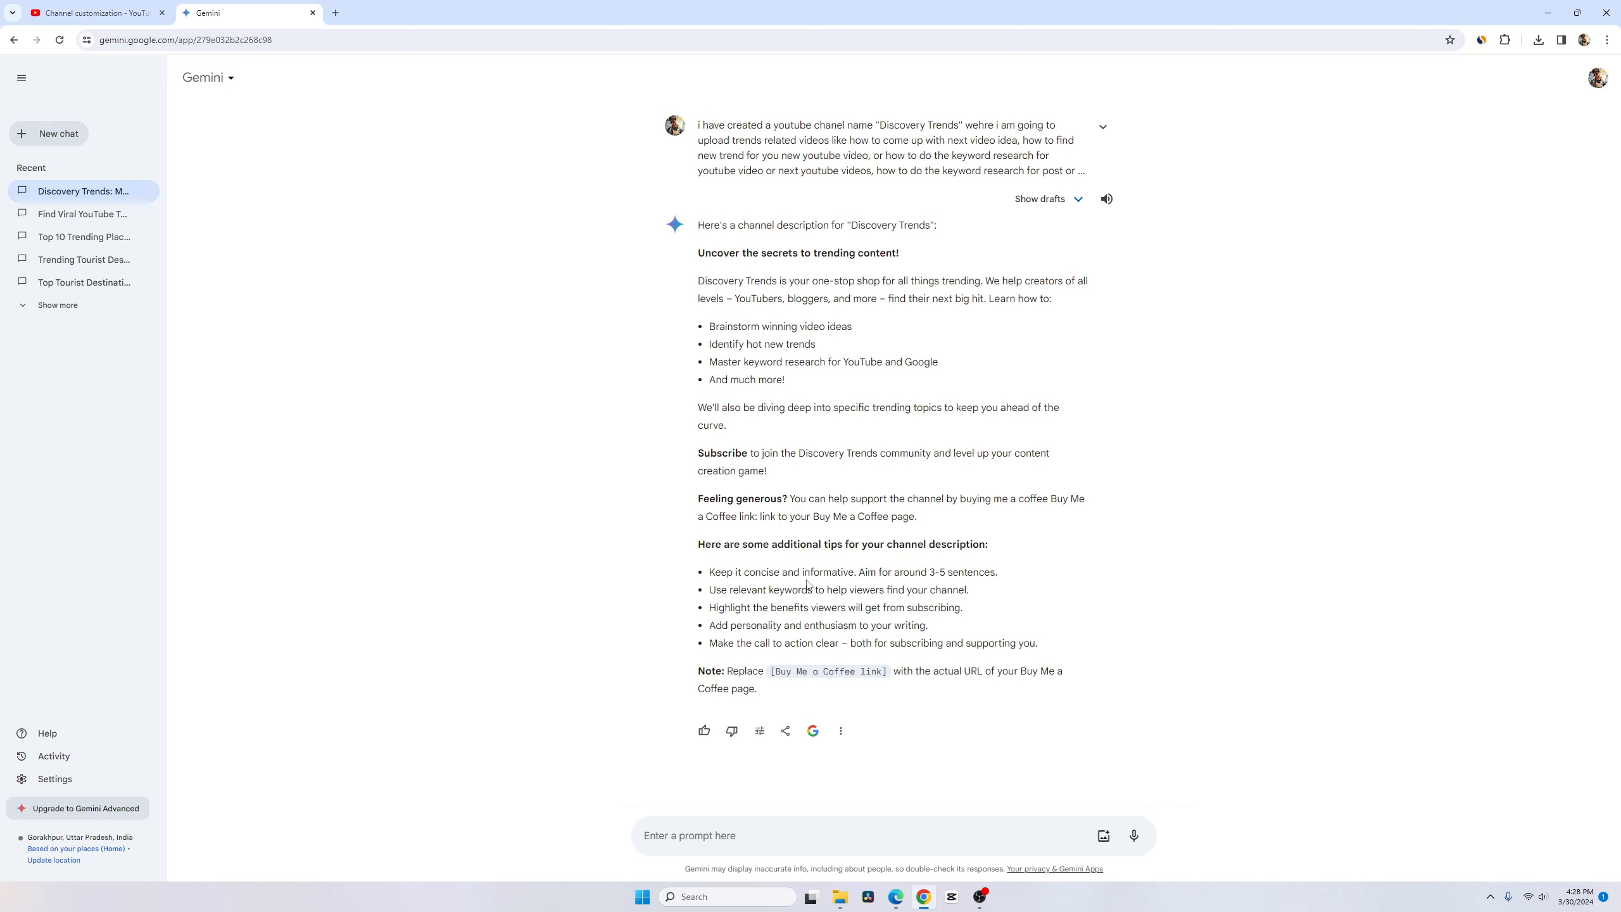
# Return to YouTube Studio to paste Gemini's description into the channel Description field.
pyautogui.click(95, 13)
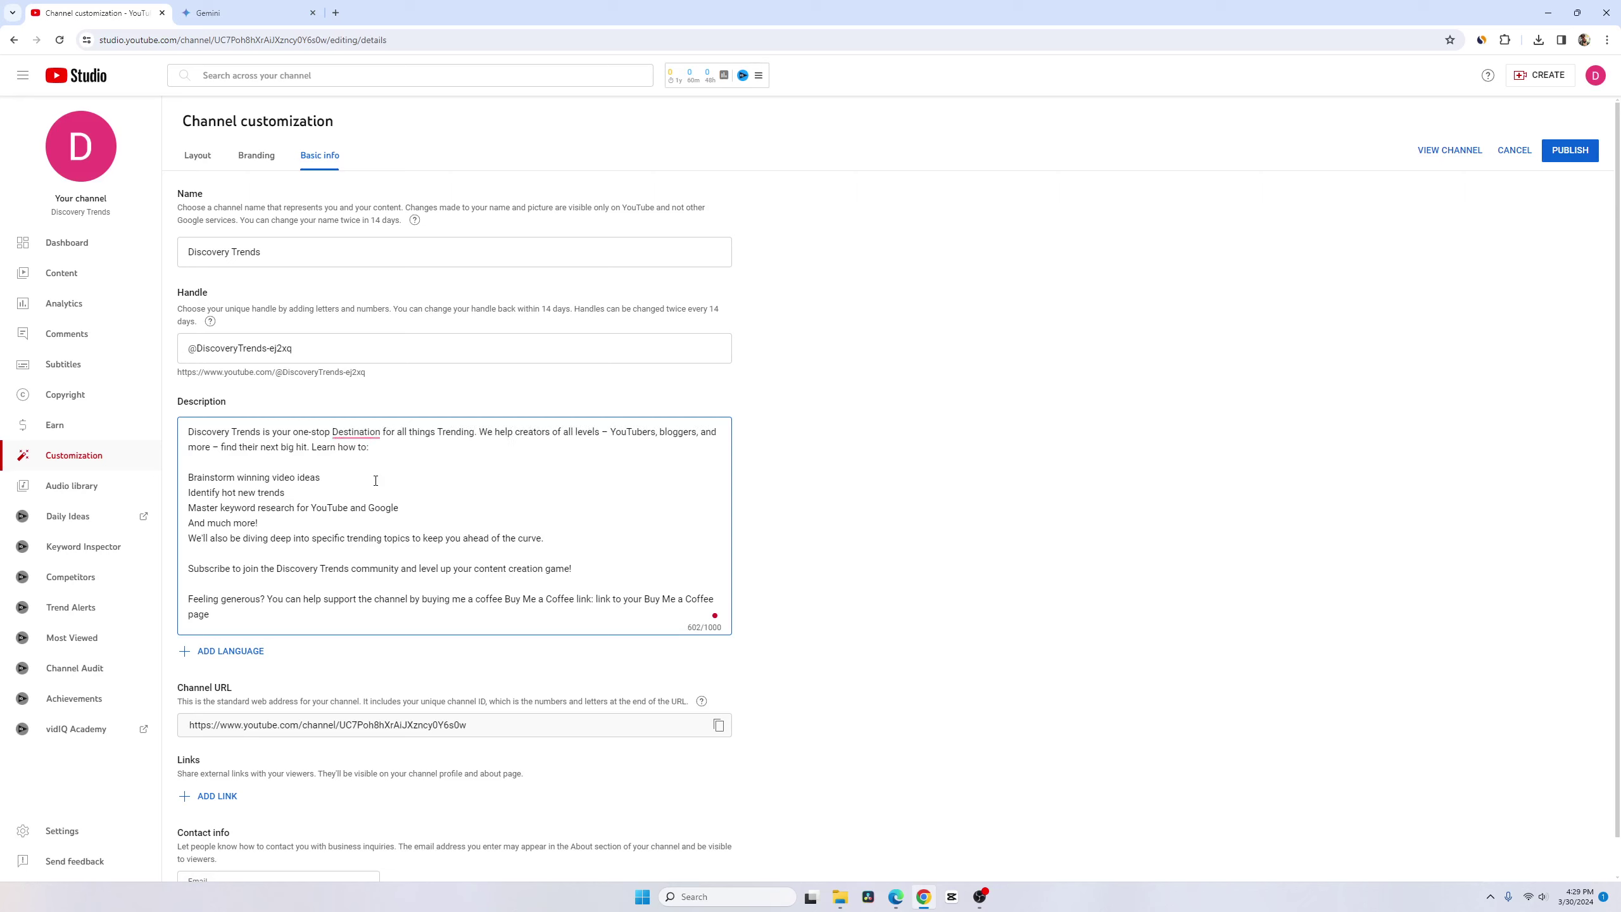
pyautogui.click(215, 796)
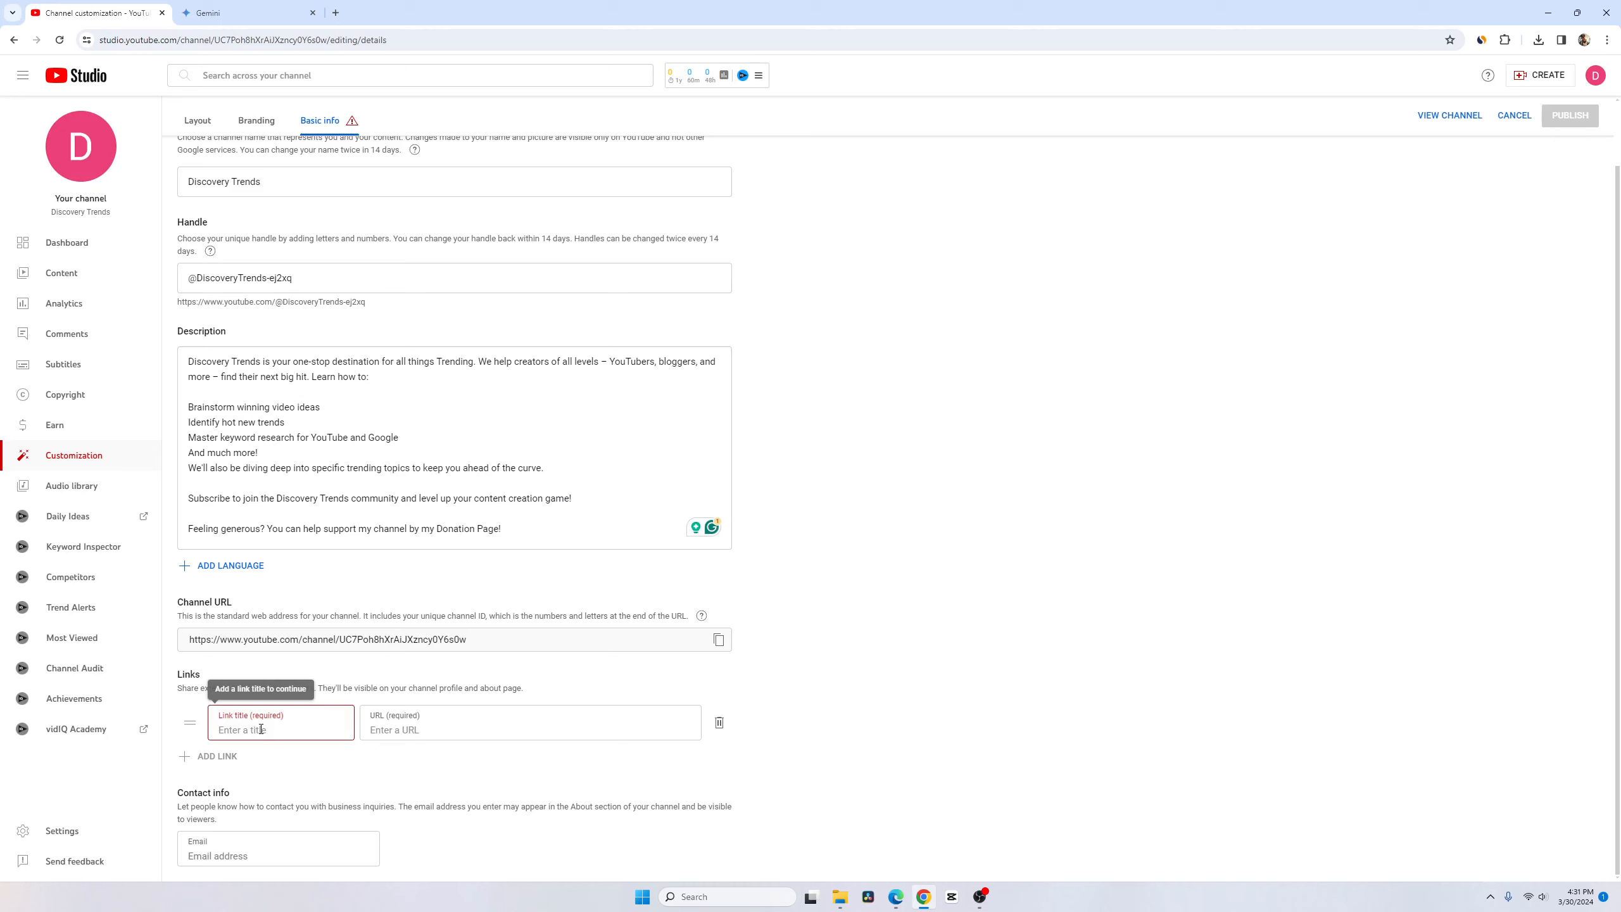
# Title the channel link 'Twitter X' and start a second link entry.
pyautogui.write('Twitter X')
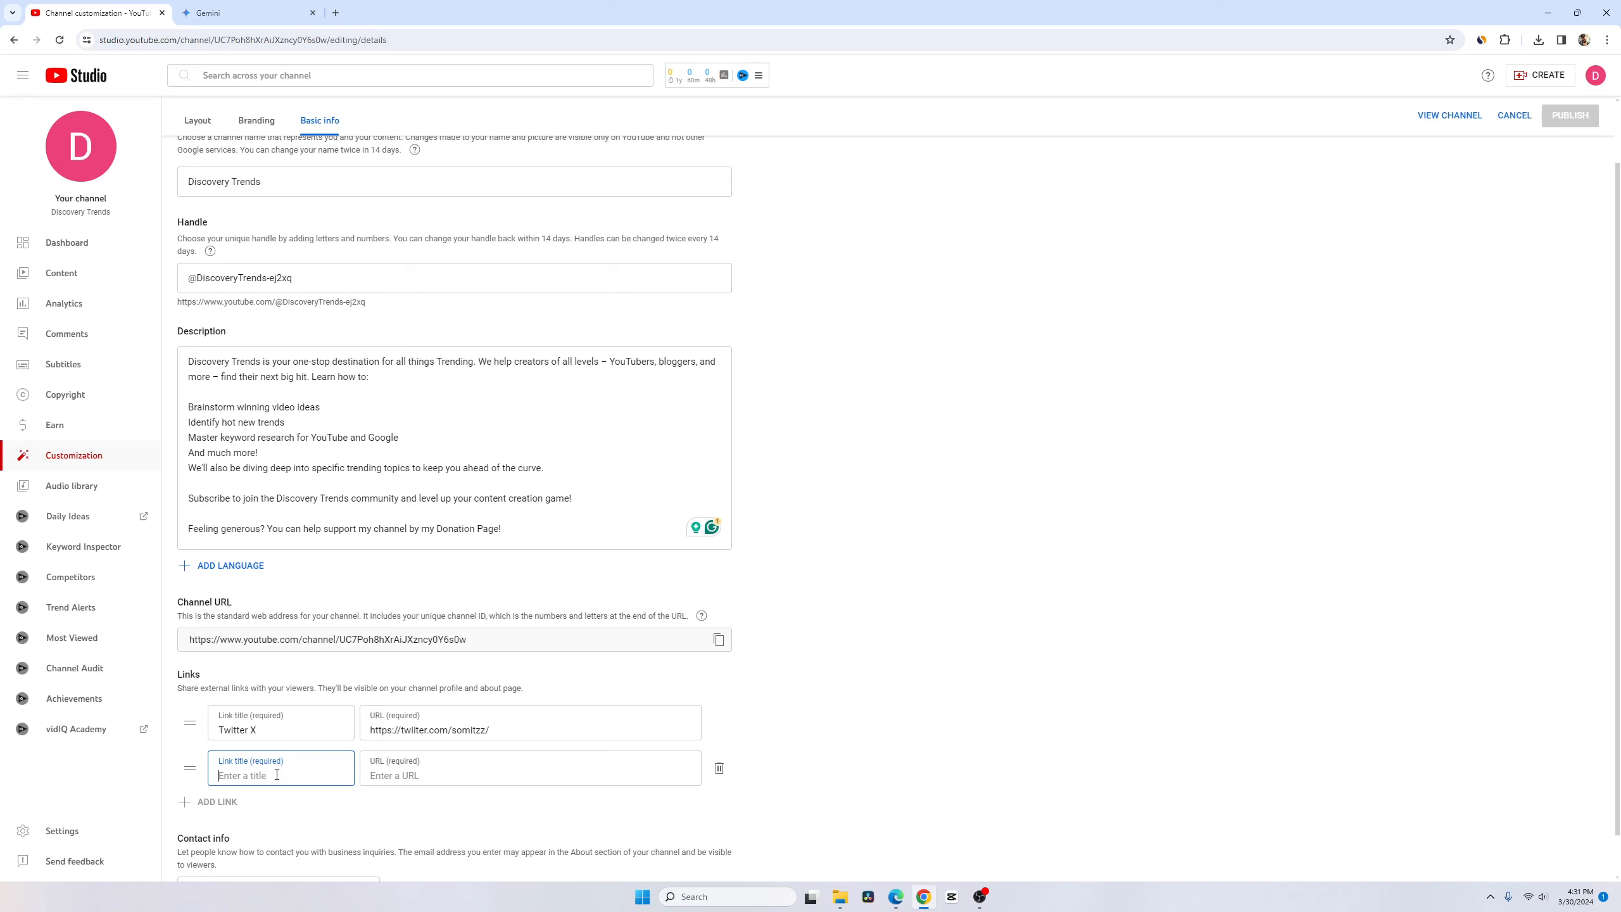
pyautogui.click(208, 13)
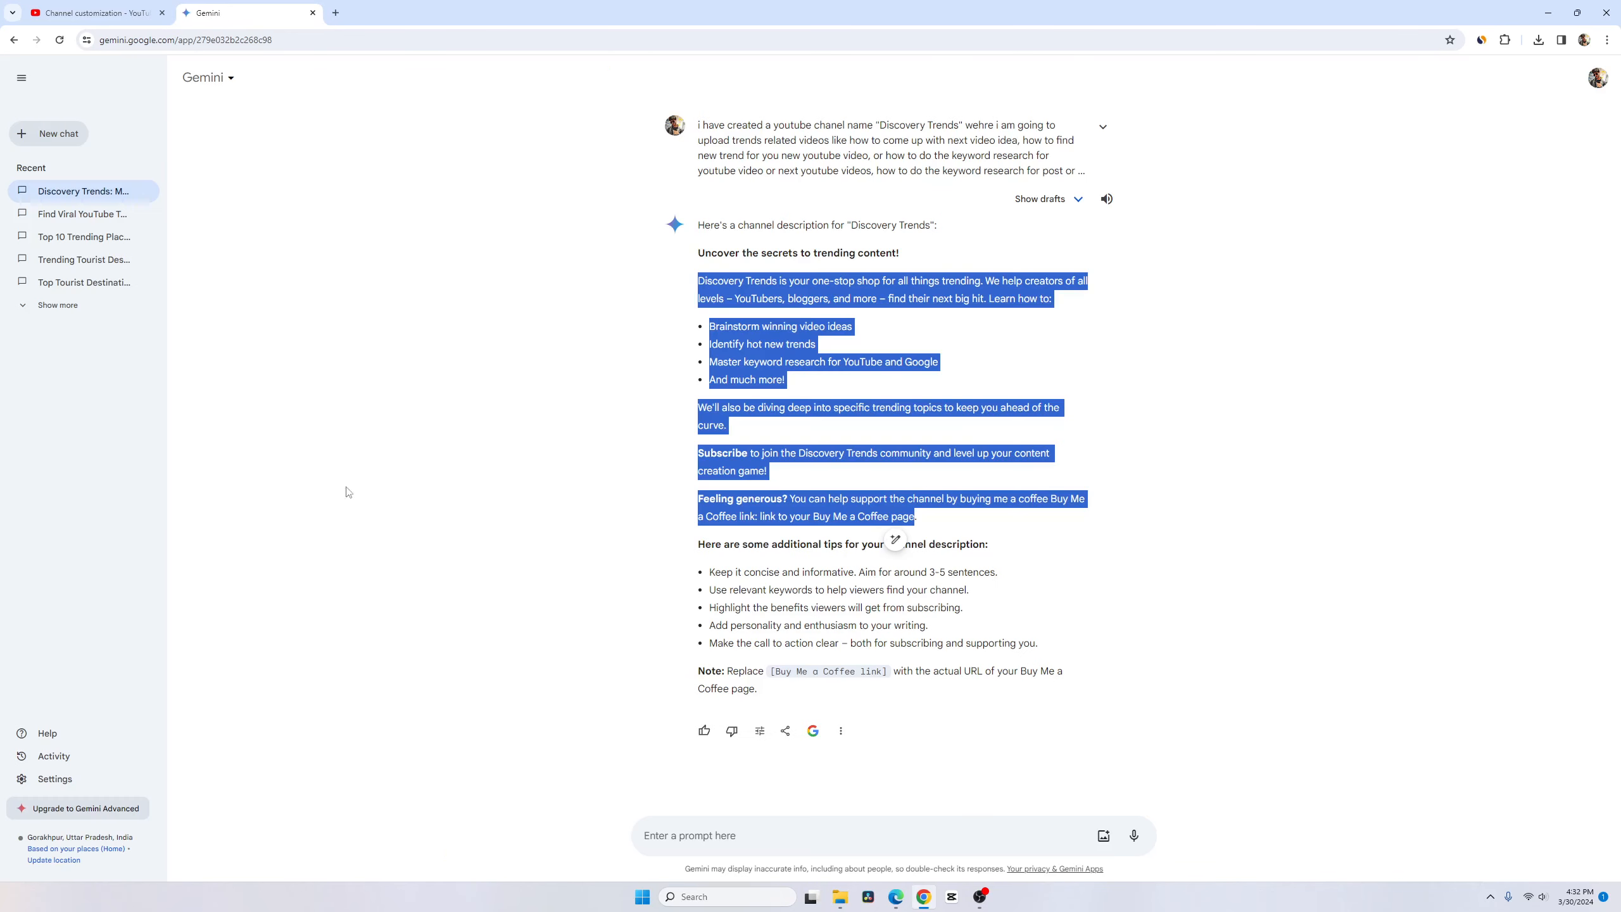
# Begin a Gemini request to create tags for the channel.
pyautogui.write('create tage for my')
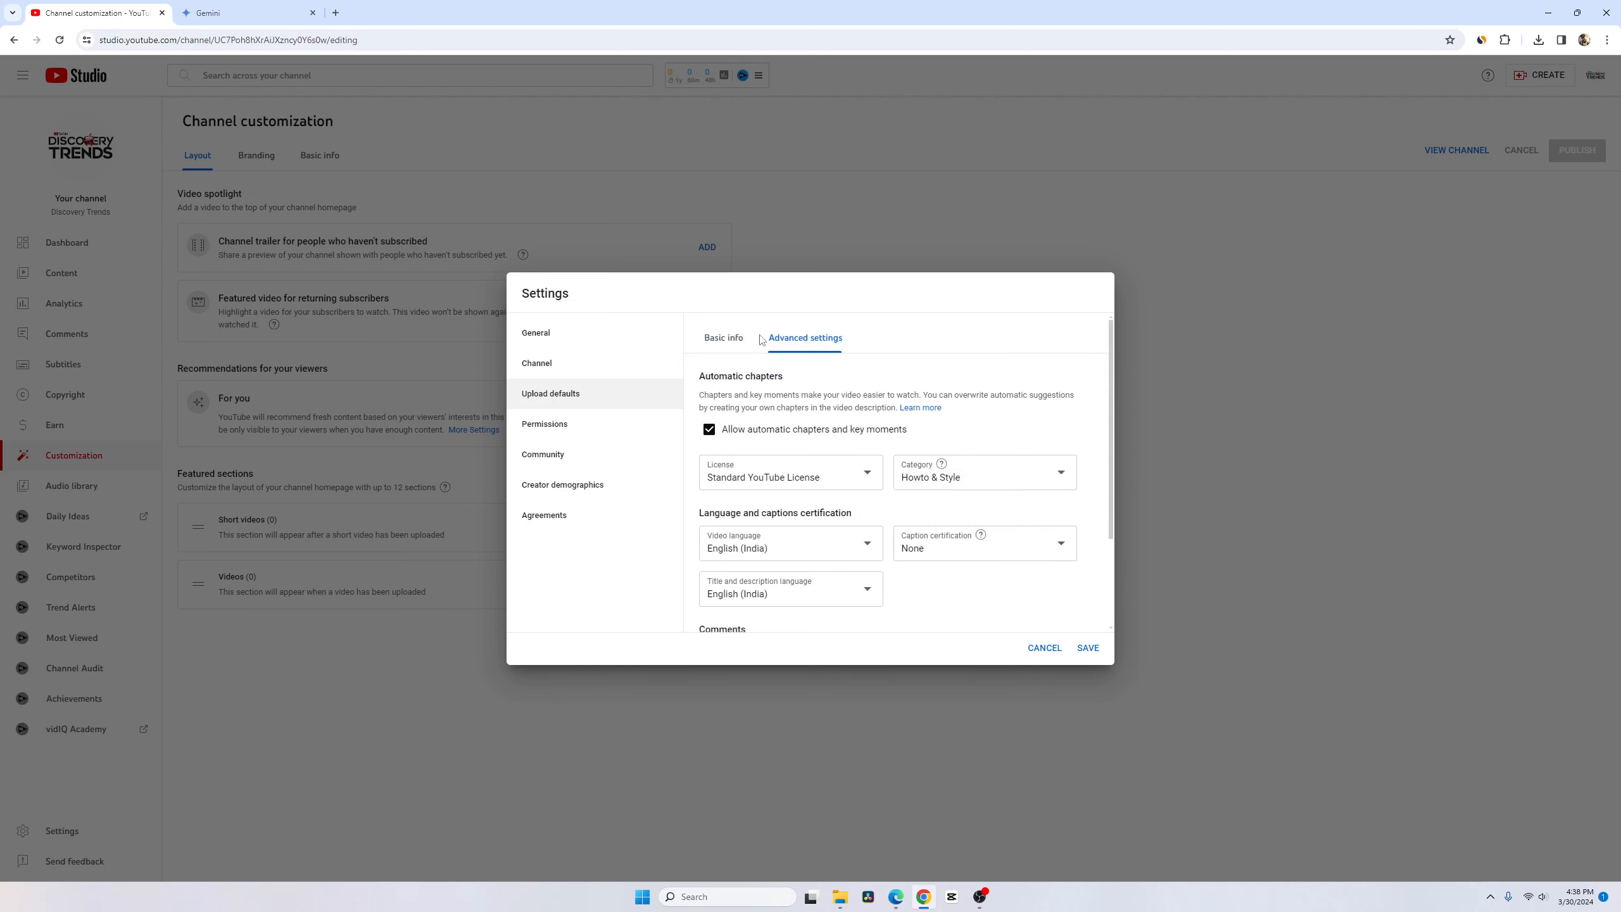
# Review the upload defaults Basic info, then move to Channel advanced settings.
pyautogui.click(724, 338)
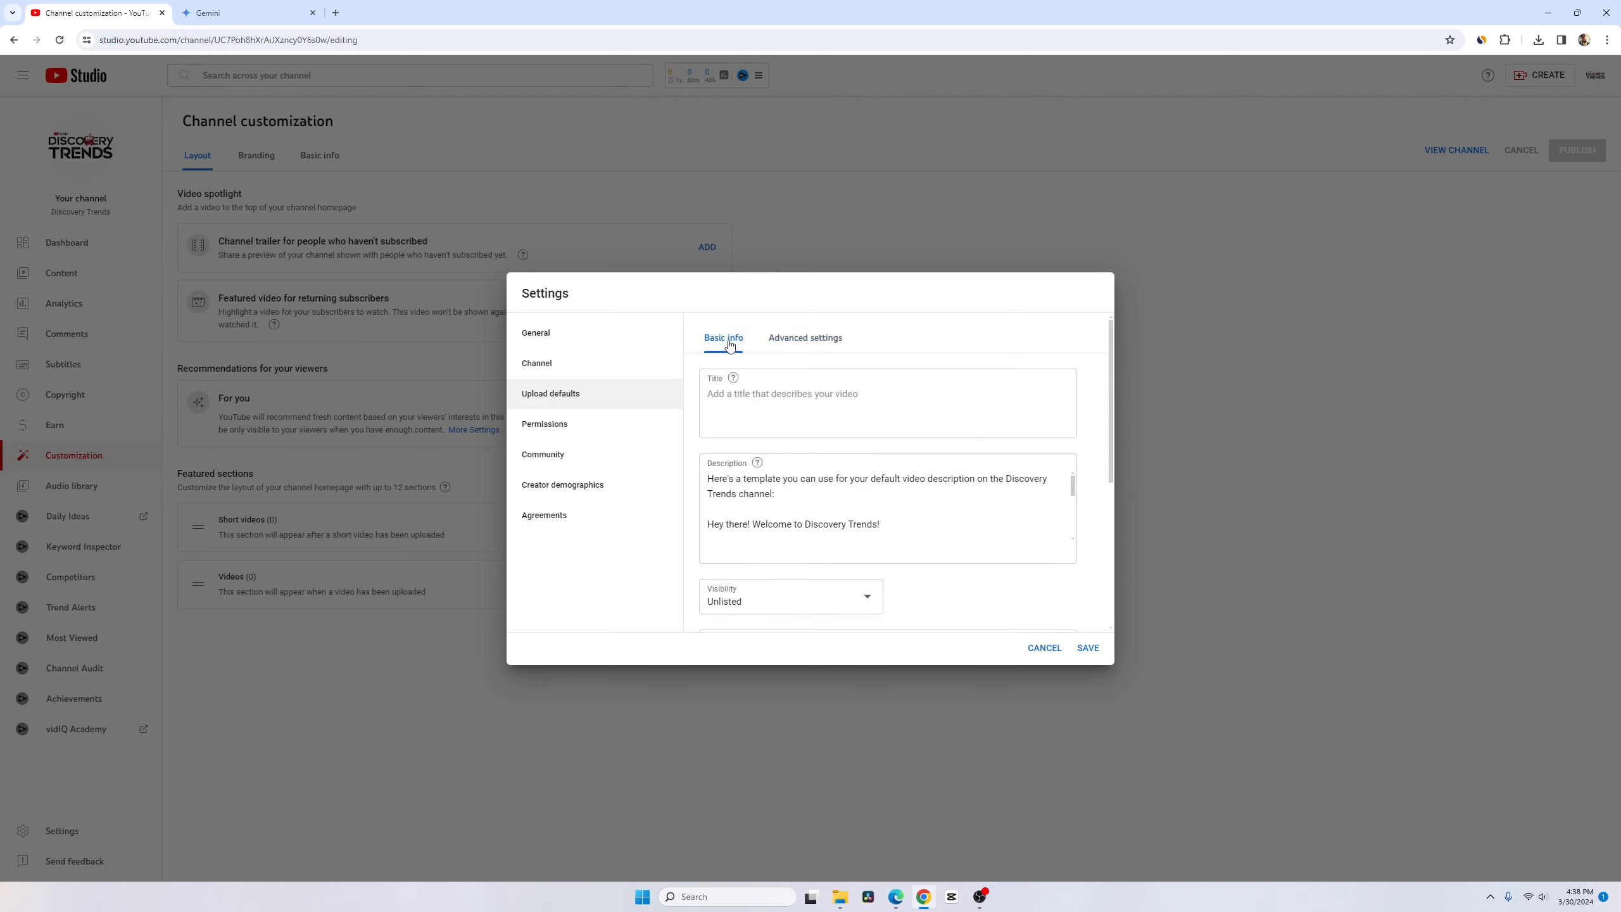
pyautogui.click(806, 337)
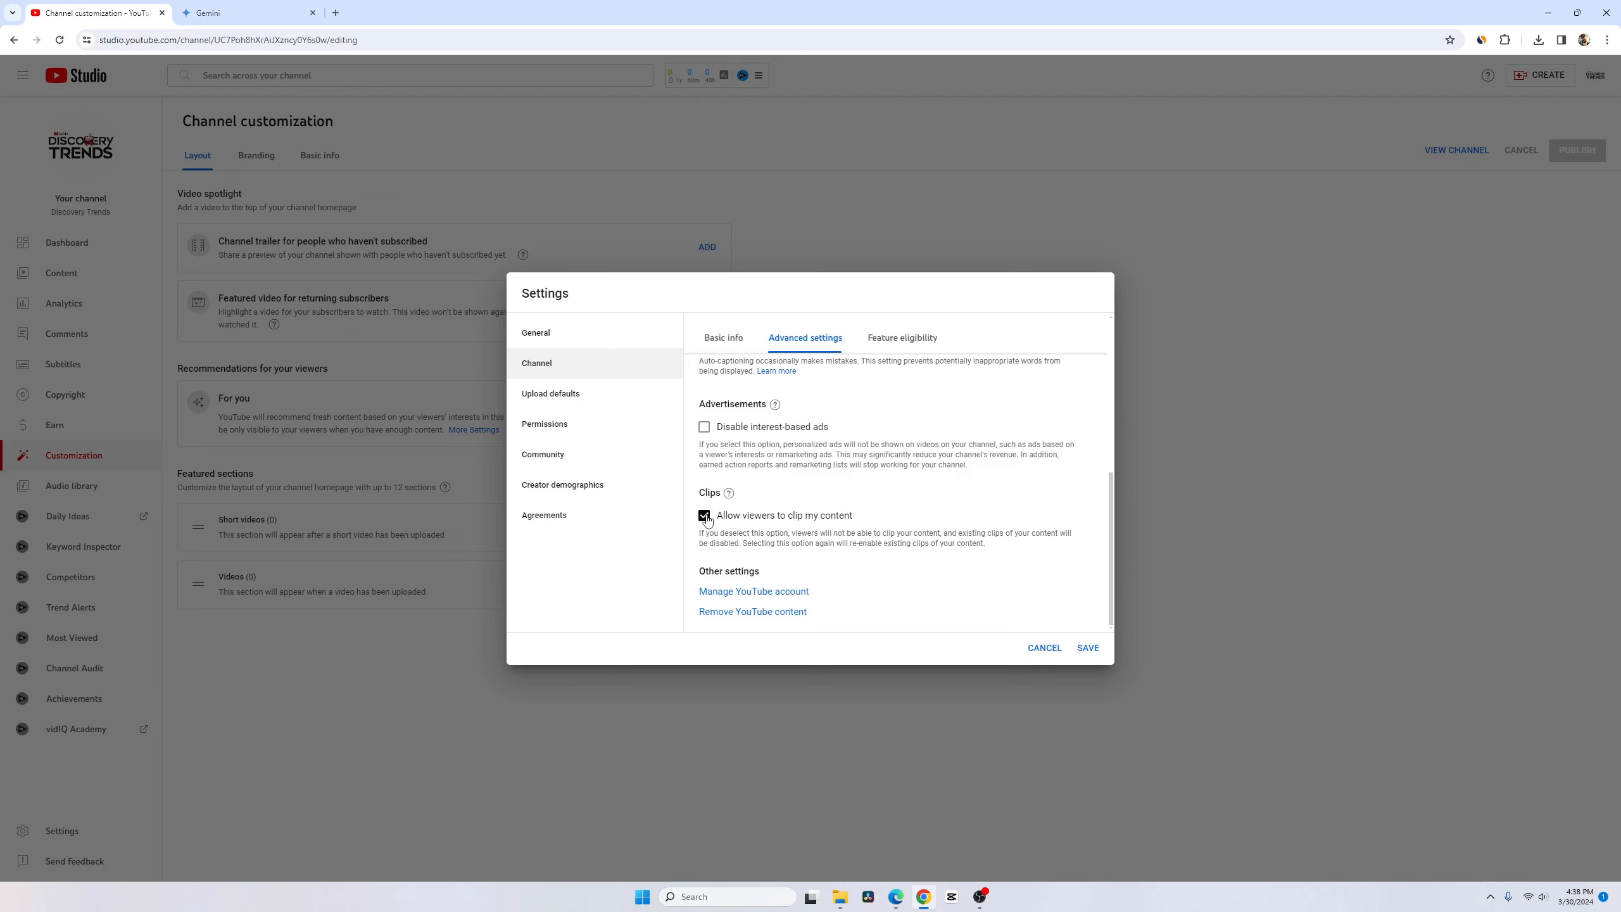